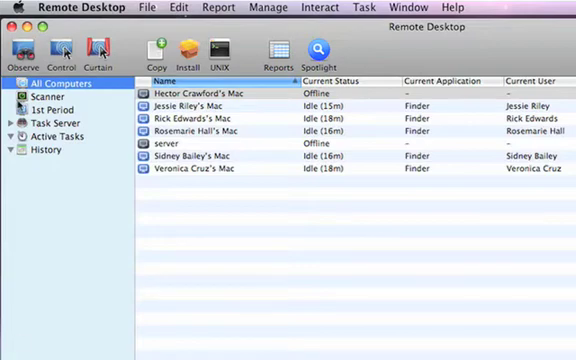
- Show the five Macs in Remote Desktop's 1st Period list, then bring up Automator
{"action": "left_click", "coordinate": [42, 110]}
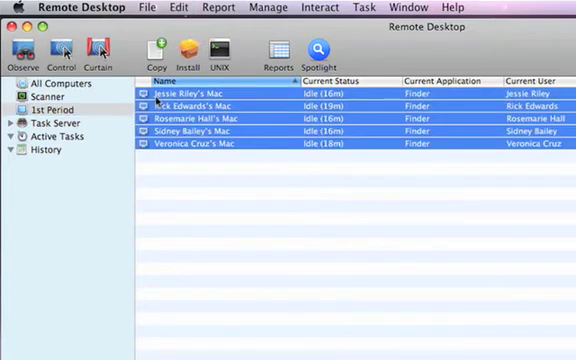
{"action": "left_click", "coordinate": [23, 50]}
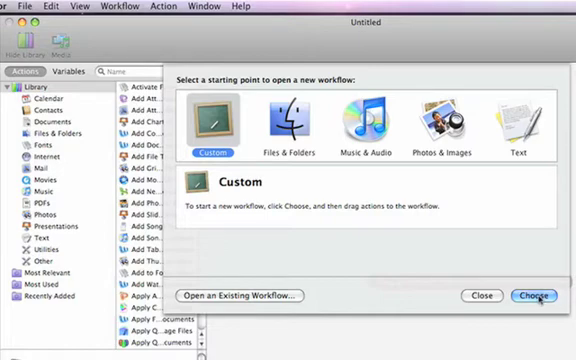
- Create a blank Custom workflow and show the Library's Mail actions
{"action": "left_click", "coordinate": [534, 296]}
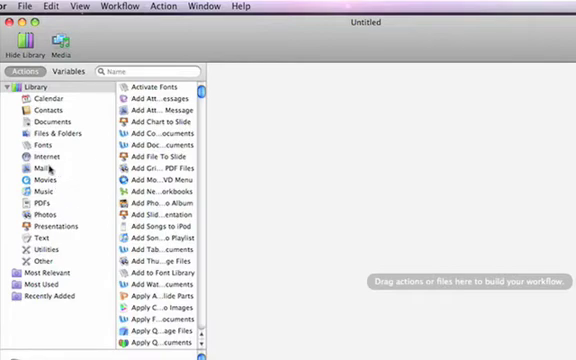
{"action": "left_click", "coordinate": [38, 170]}
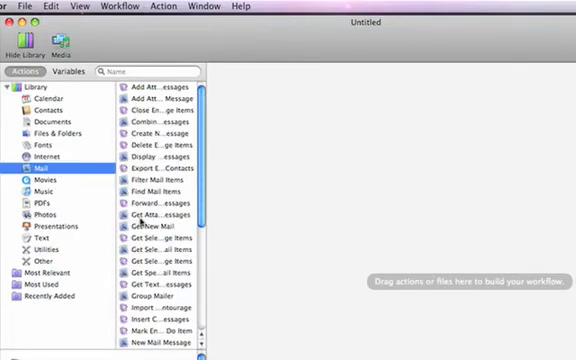
{"action": "mouse_move", "coordinate": [144, 258]}
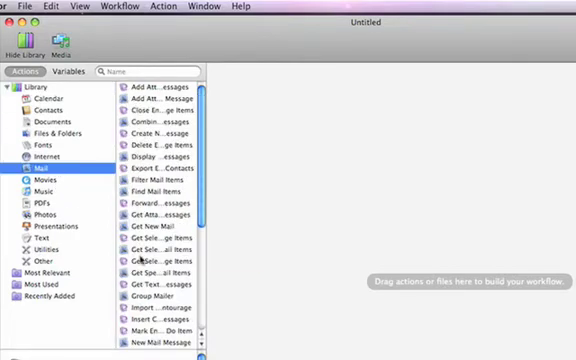
{"action": "mouse_move", "coordinate": [155, 262]}
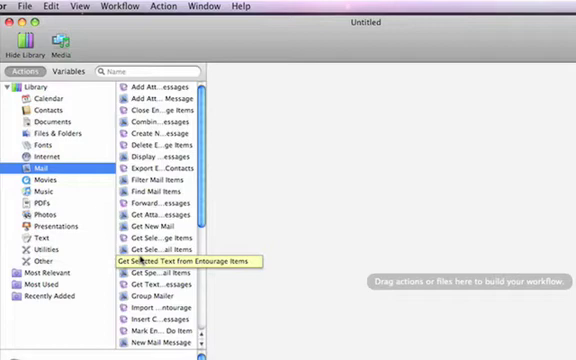
- Arrange library actions by application and browse the Remote Desktop actions
{"action": "left_click", "coordinate": [76, 7]}
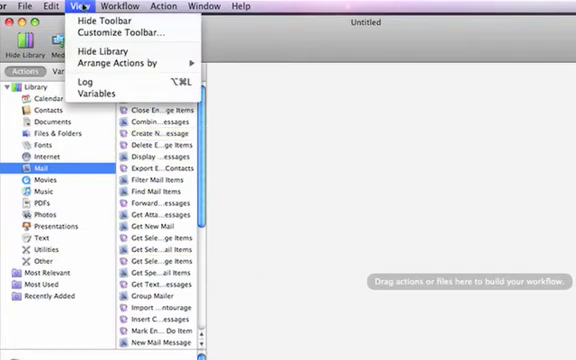
{"action": "mouse_move", "coordinate": [130, 64]}
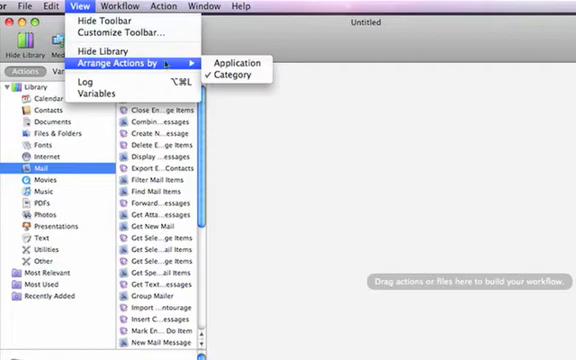
{"action": "left_click", "coordinate": [231, 63]}
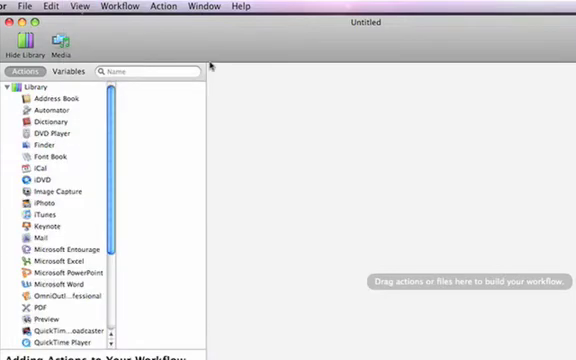
{"action": "scroll", "scroll_direction": "down", "scroll_amount": 3}
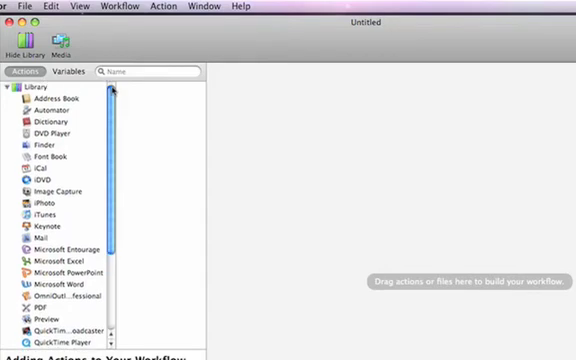
{"action": "scroll", "scroll_direction": "down", "scroll_amount": 3}
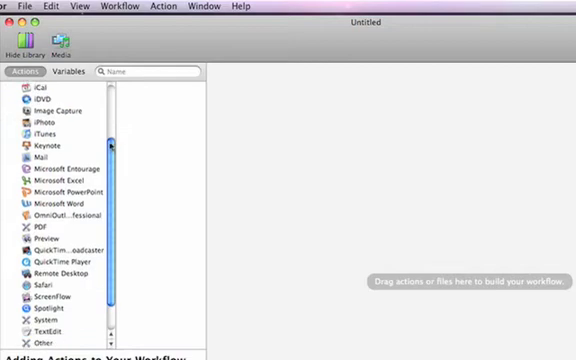
{"action": "left_click", "coordinate": [60, 279]}
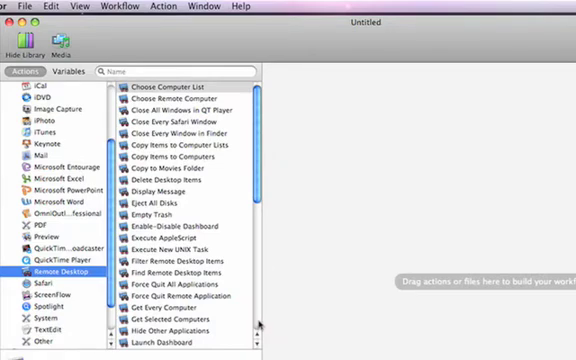
{"action": "scroll", "scroll_direction": "down", "scroll_amount": 3}
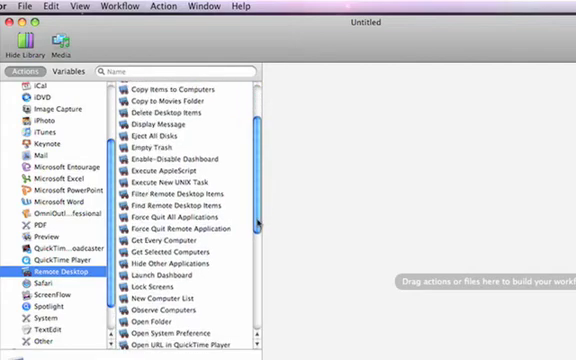
{"action": "scroll", "scroll_direction": "down", "scroll_amount": 3}
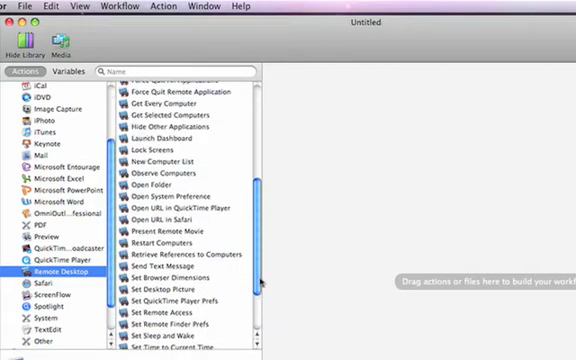
{"action": "scroll", "scroll_direction": "up", "scroll_amount": 3}
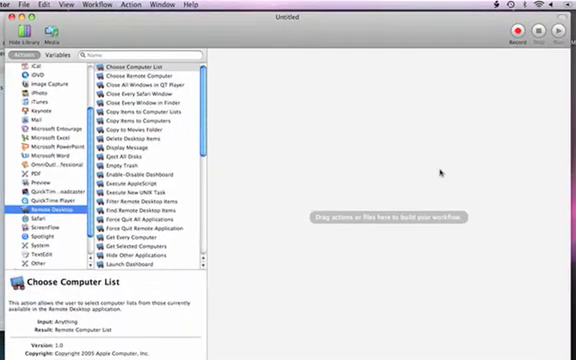
{"action": "mouse_move", "coordinate": [324, 94]}
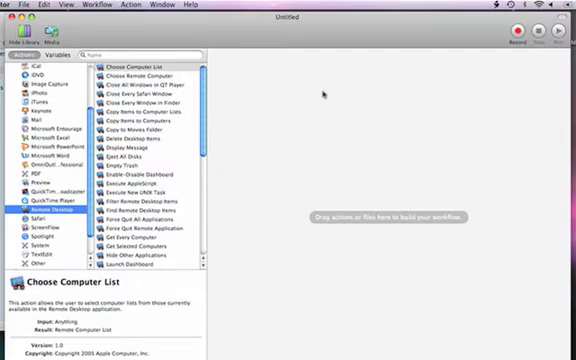
- Search the library by name ('choo') to leave only the two Choose actions
{"action": "type", "text": "sele"}
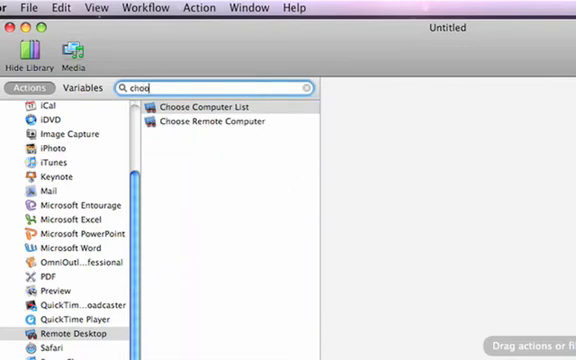
- Extend the search to 'choos' and select Choose Computer List in the results
{"action": "type", "text": "s"}
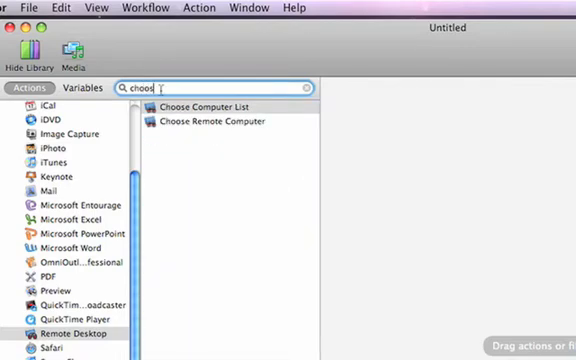
{"action": "mouse_move", "coordinate": [200, 107]}
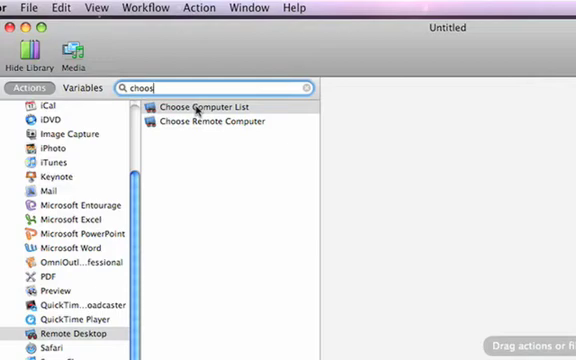
{"action": "left_click", "coordinate": [220, 107]}
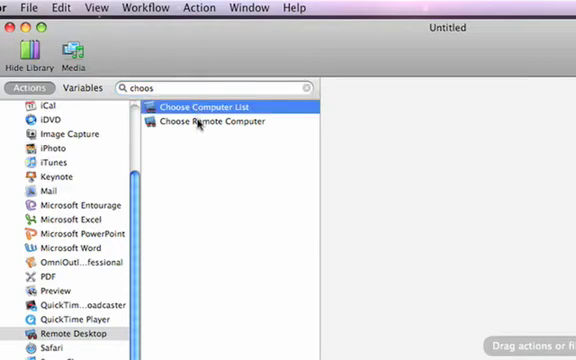
{"action": "left_click", "coordinate": [215, 122]}
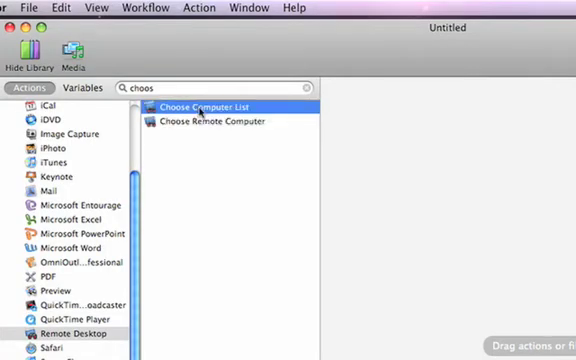
- Drag Choose Computer List into the workflow and tick its 1st Period list
{"action": "left_click_drag", "start_coordinate": [215, 106], "coordinate": [345, 135]}
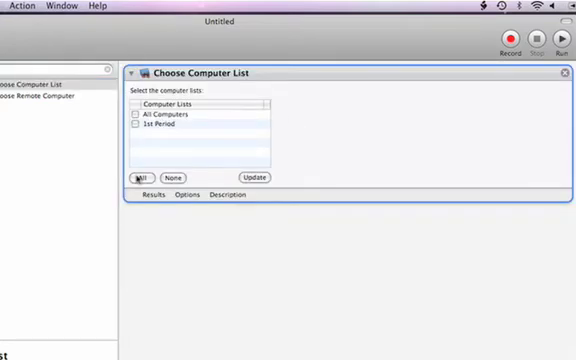
{"action": "mouse_move", "coordinate": [518, 179]}
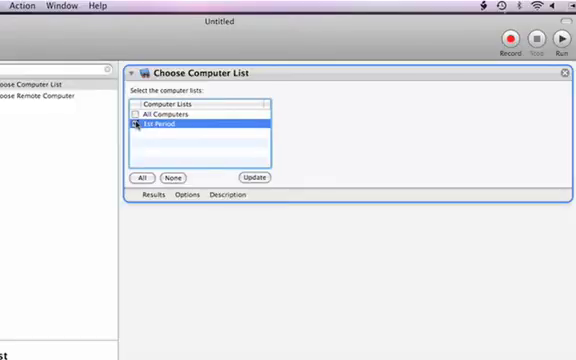
{"action": "left_click", "coordinate": [136, 125]}
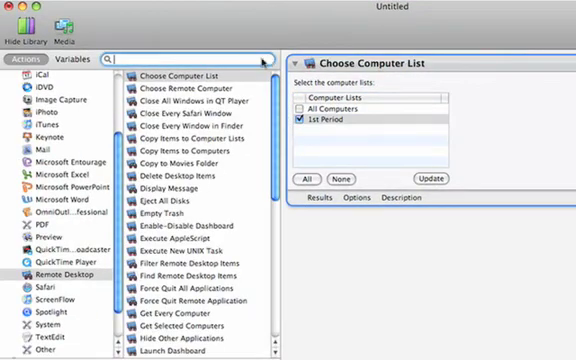
- Search 'close' and drag Close Every Window in Finder below Choose Computer List
{"action": "type", "text": "clo"}
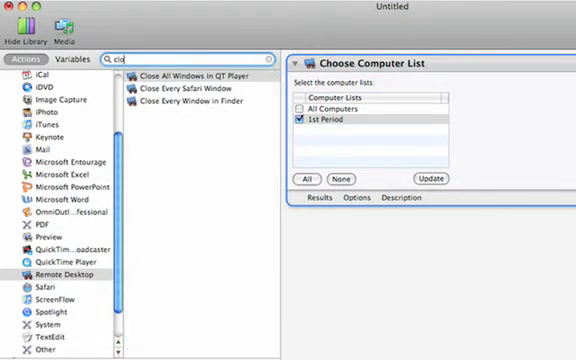
{"action": "type", "text": "se"}
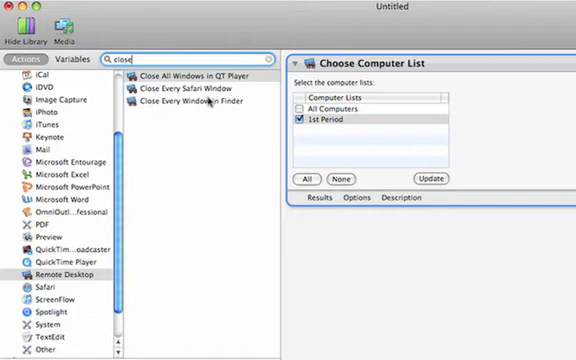
{"action": "left_click", "coordinate": [197, 101]}
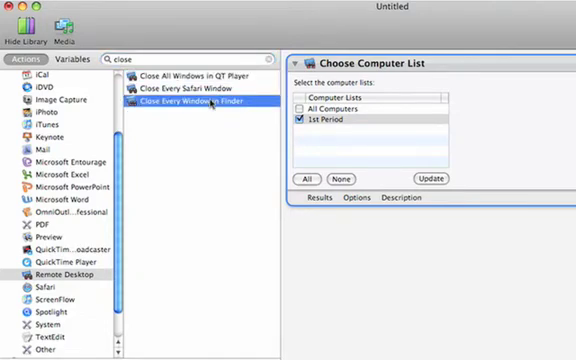
{"action": "left_click_drag", "start_coordinate": [190, 104], "coordinate": [290, 240]}
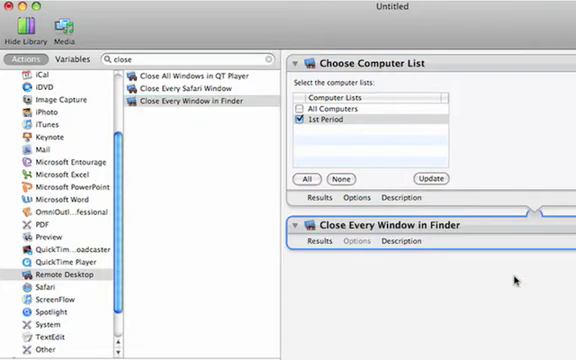
{"action": "mouse_move", "coordinate": [518, 162]}
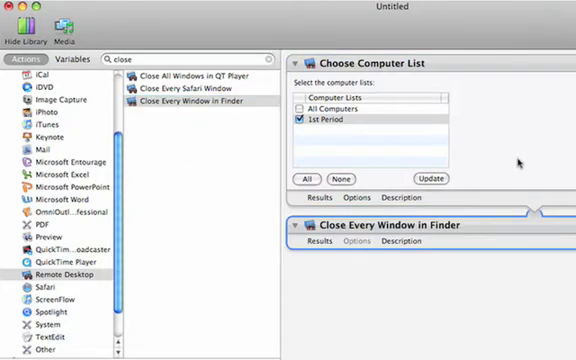
{"action": "mouse_move", "coordinate": [517, 217]}
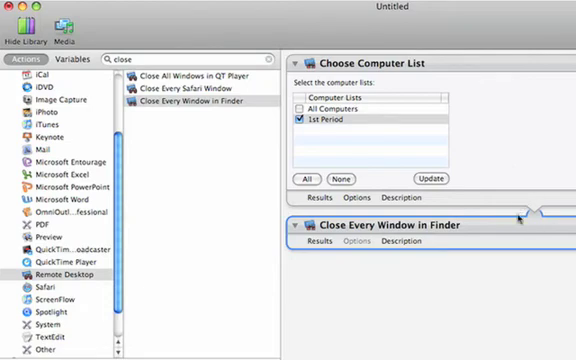
{"action": "mouse_move", "coordinate": [510, 168]}
{"action": "type", "text": "ob"}
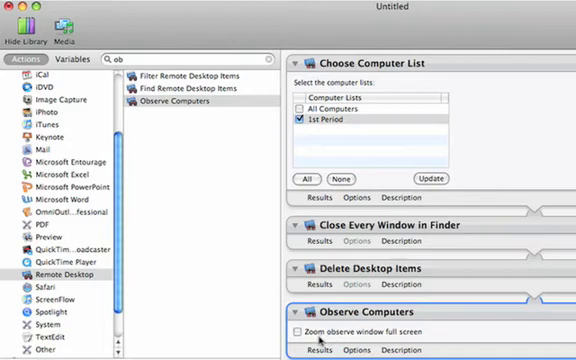
- Enable Zoom observe window full screen, then run the workflow to completion
{"action": "left_click", "coordinate": [300, 332]}
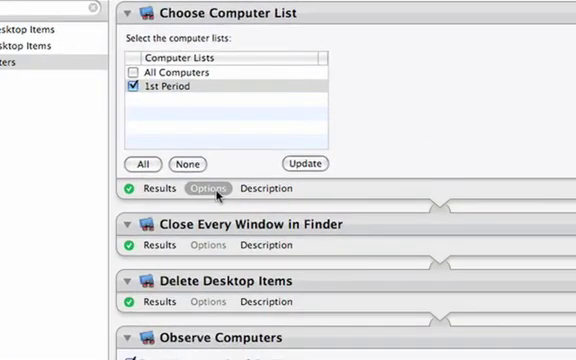
- In Choose Computer List's Options, tick Show this action when the workflow runs
{"action": "left_click", "coordinate": [207, 188]}
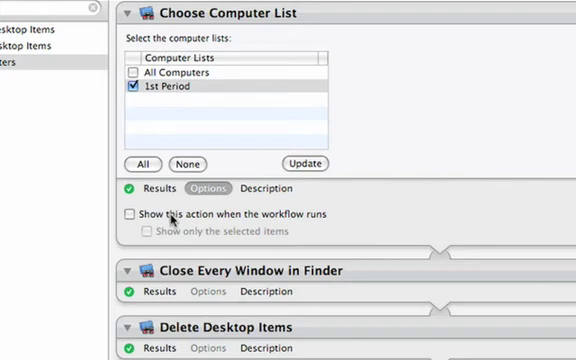
{"action": "left_click", "coordinate": [129, 213]}
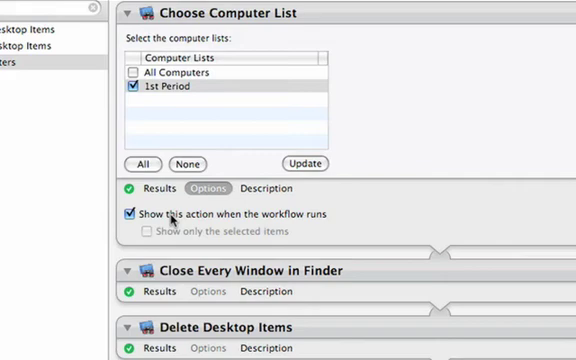
{"action": "mouse_move", "coordinate": [365, 173]}
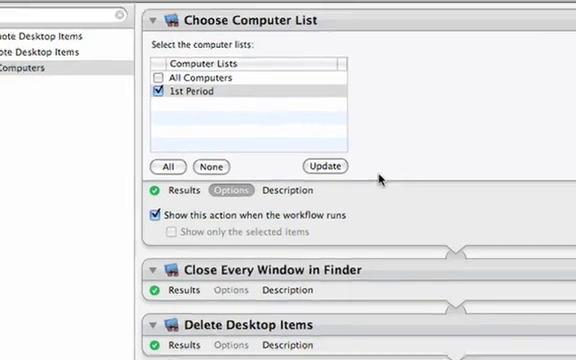
- Save As Plug-in for Script Menu under the name 'Reset Desktops'
{"action": "left_click", "coordinate": [90, 10]}
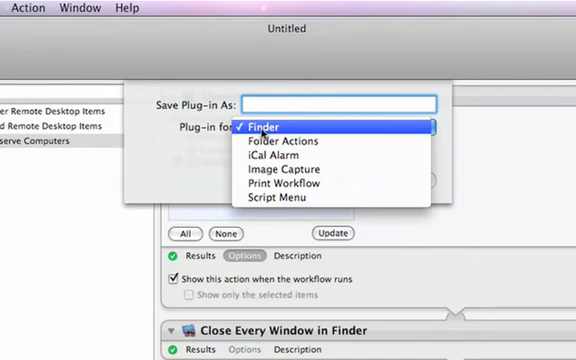
{"action": "mouse_move", "coordinate": [293, 141]}
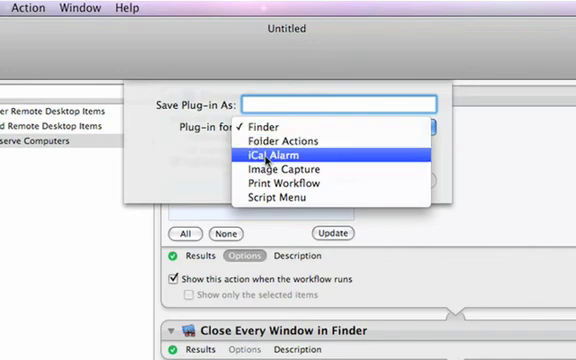
{"action": "mouse_move", "coordinate": [290, 168]}
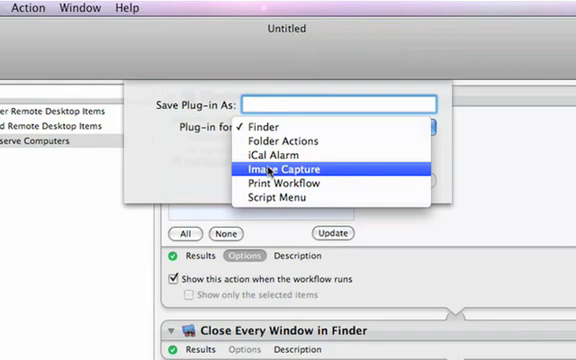
{"action": "mouse_move", "coordinate": [290, 183]}
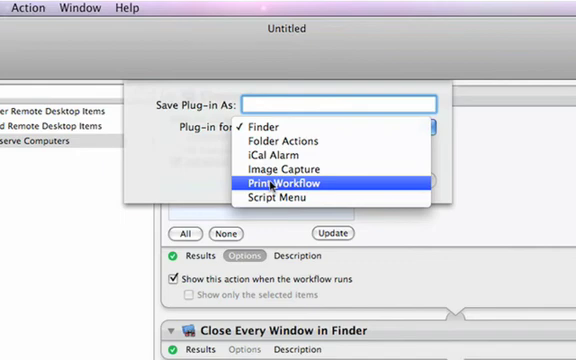
{"action": "mouse_move", "coordinate": [290, 197]}
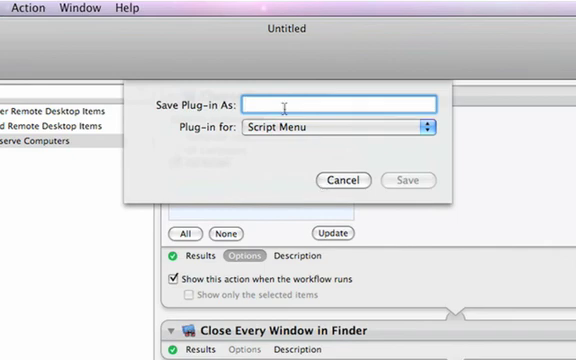
{"action": "type", "text": "Reset"}
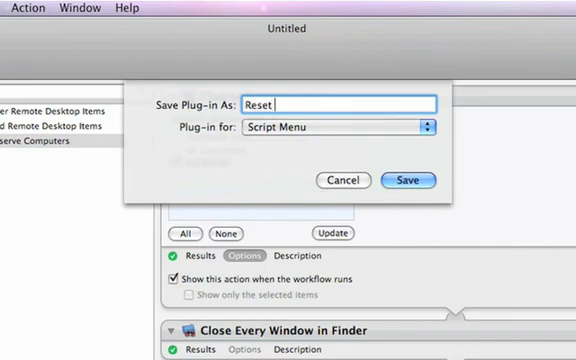
{"action": "type", "text": "Desktop"}
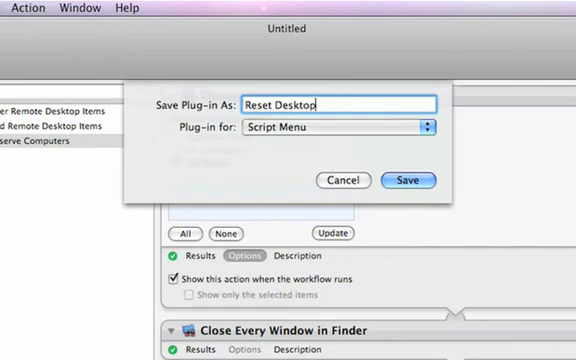
{"action": "type", "text": "s"}
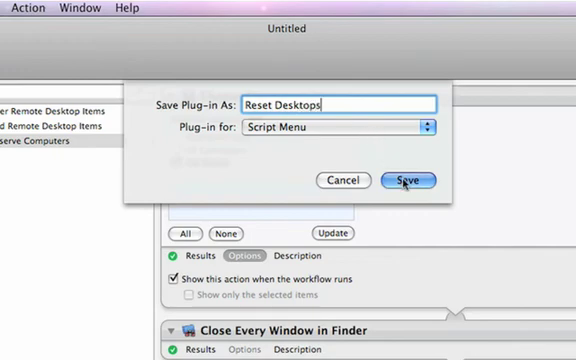
{"action": "left_click", "coordinate": [406, 180]}
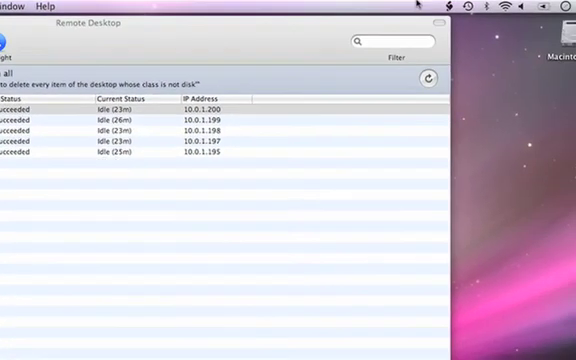
- Run Reset Desktops from the Script menu on the 1st Period computers to observe all five Macs
{"action": "left_click", "coordinate": [447, 6]}
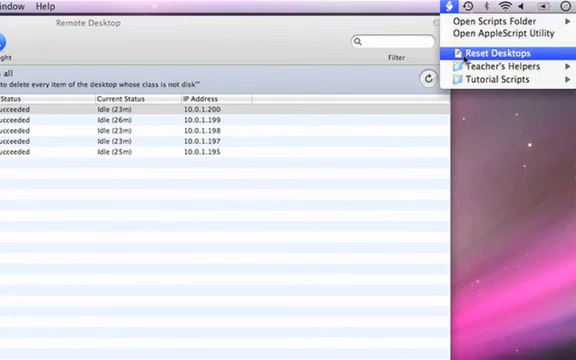
{"action": "left_click", "coordinate": [504, 53]}
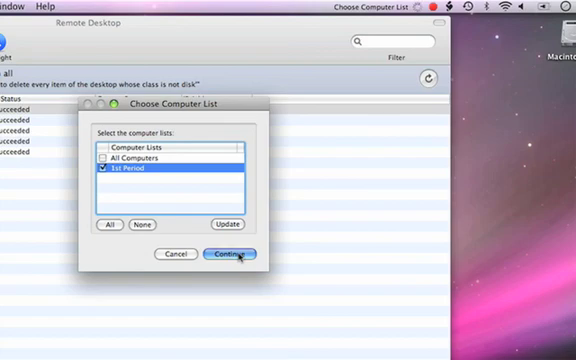
{"action": "left_click", "coordinate": [233, 253]}
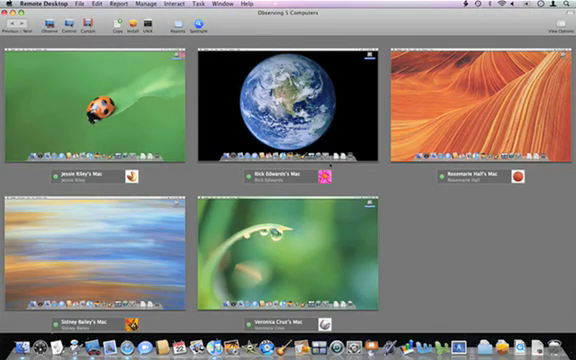